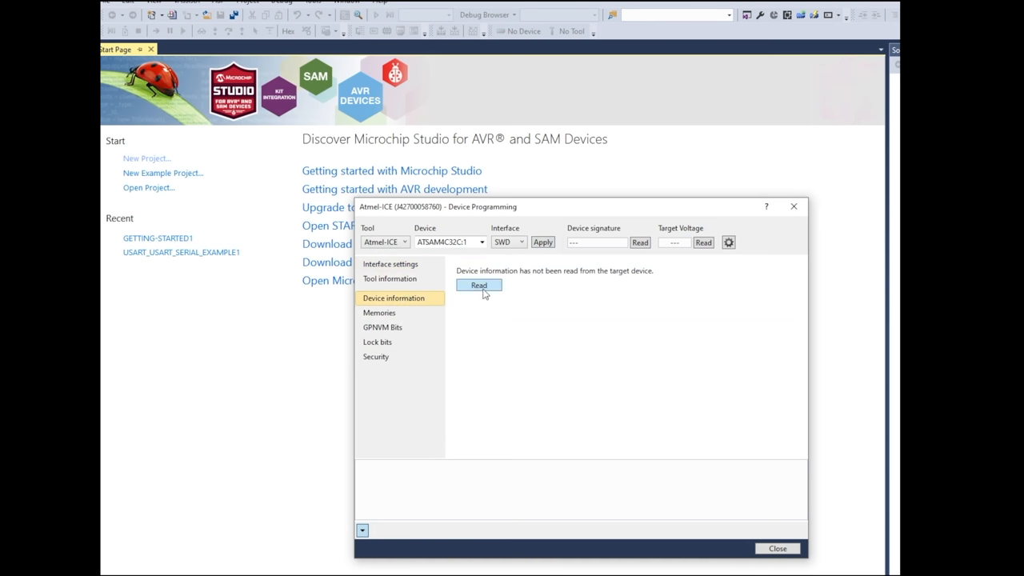
- Read the target's device information, detecting an ATSAM4C32C at 3.3 V
{"action": "left_click", "coordinate": [478, 286]}
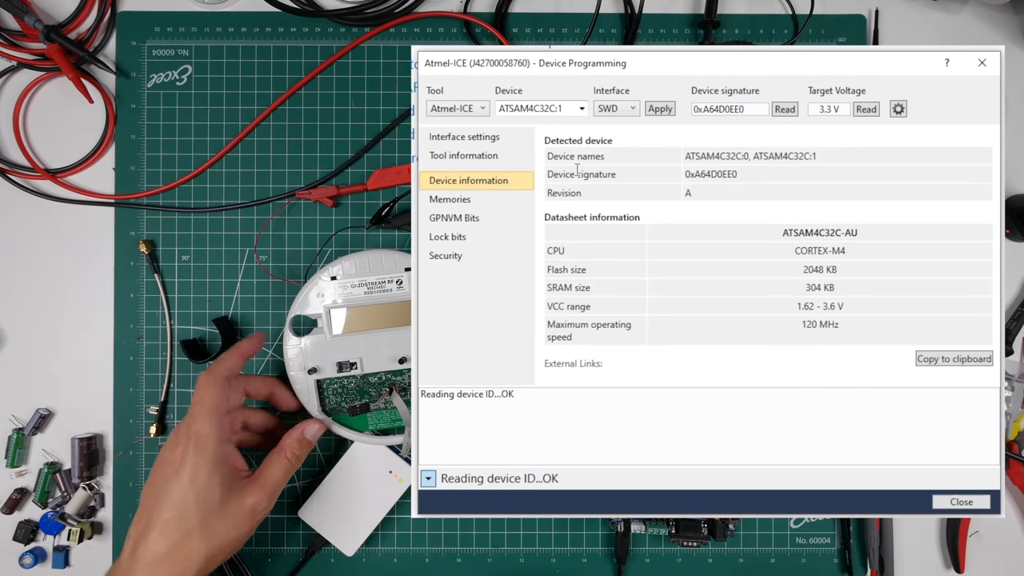
{"action": "mouse_move", "coordinate": [723, 224]}
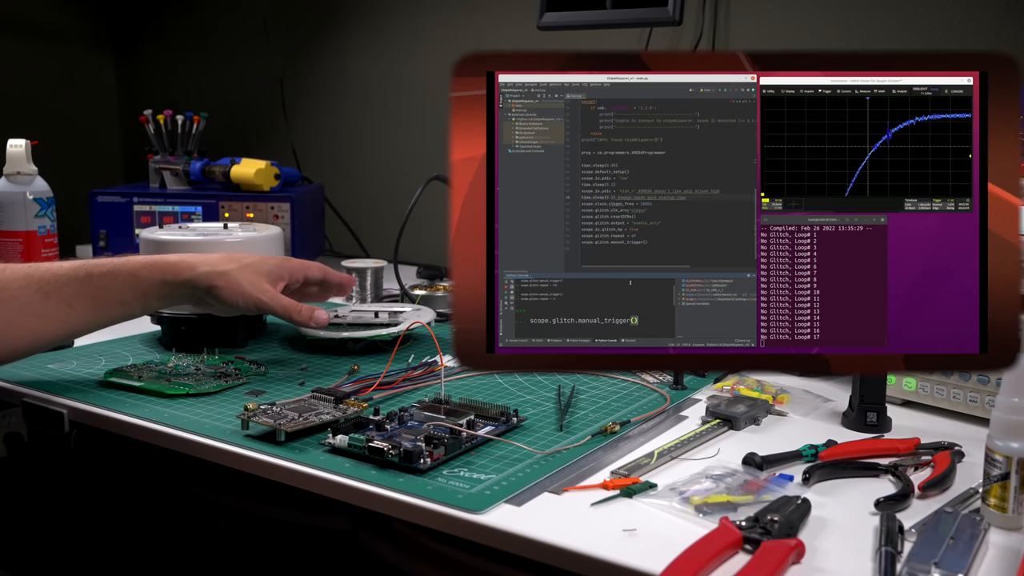
- Run scope.glitch.manual_trigger() in the Python Console and check the serial output
{"action": "key", "text": "Return"}
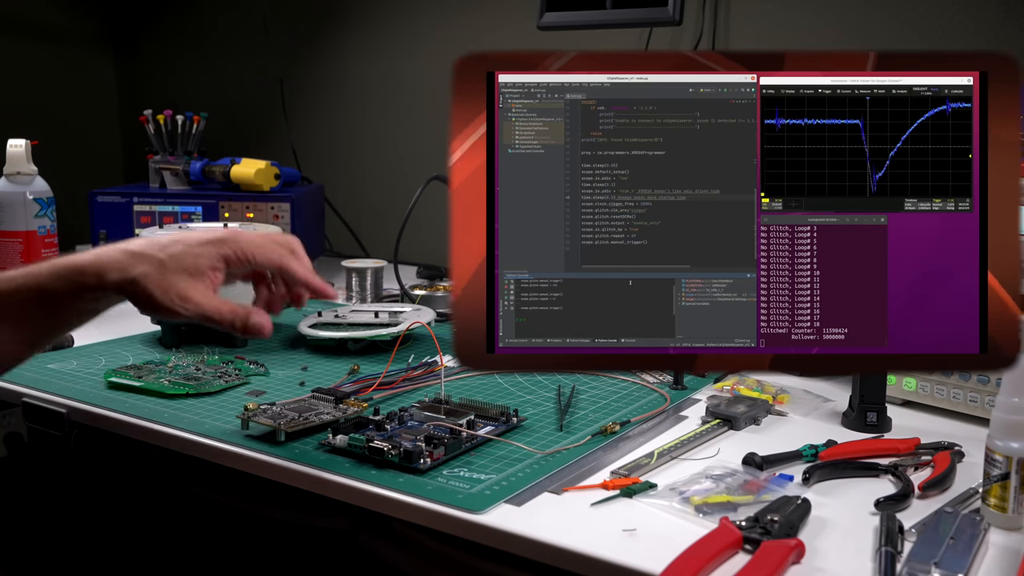
{"action": "type", "text": "scope.glitch.manual_trigger()"}
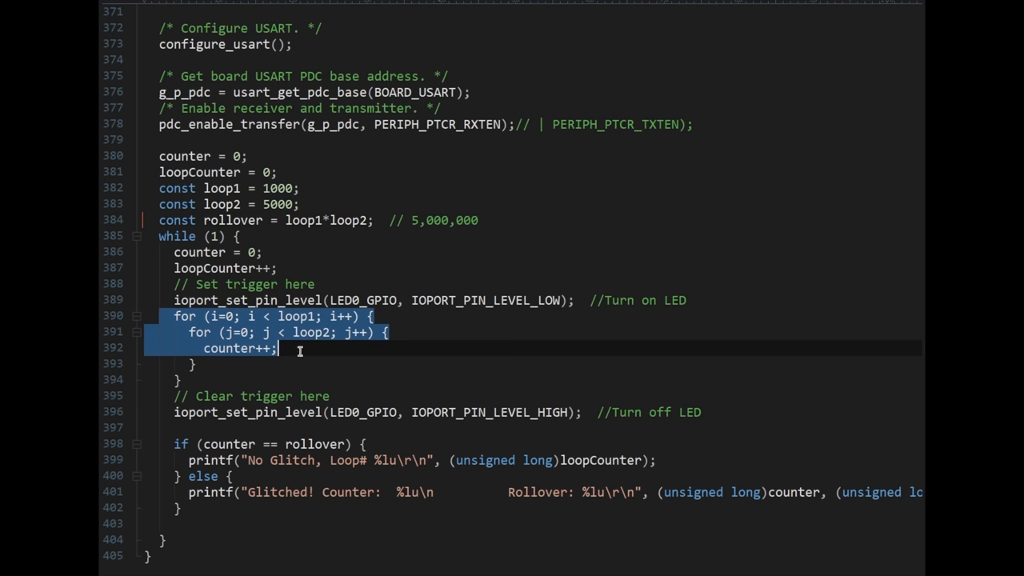
{"action": "left_click", "coordinate": [341, 354]}
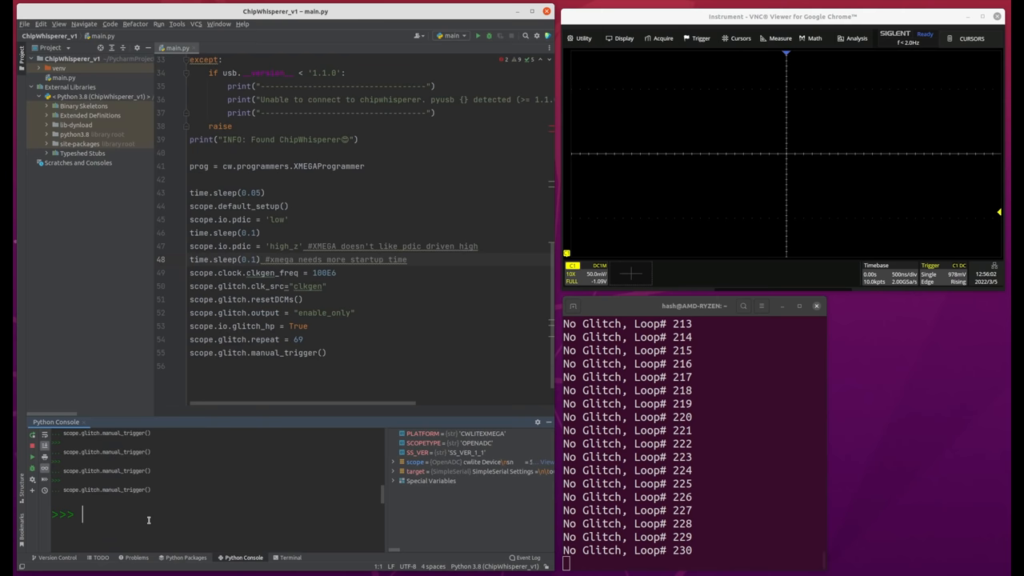
- Trigger another manual glitch, yielding a Glitched! counter of 4,997,246 below 5,000,000
{"action": "type", "text": "scope.glitch.manual_trigger()"}
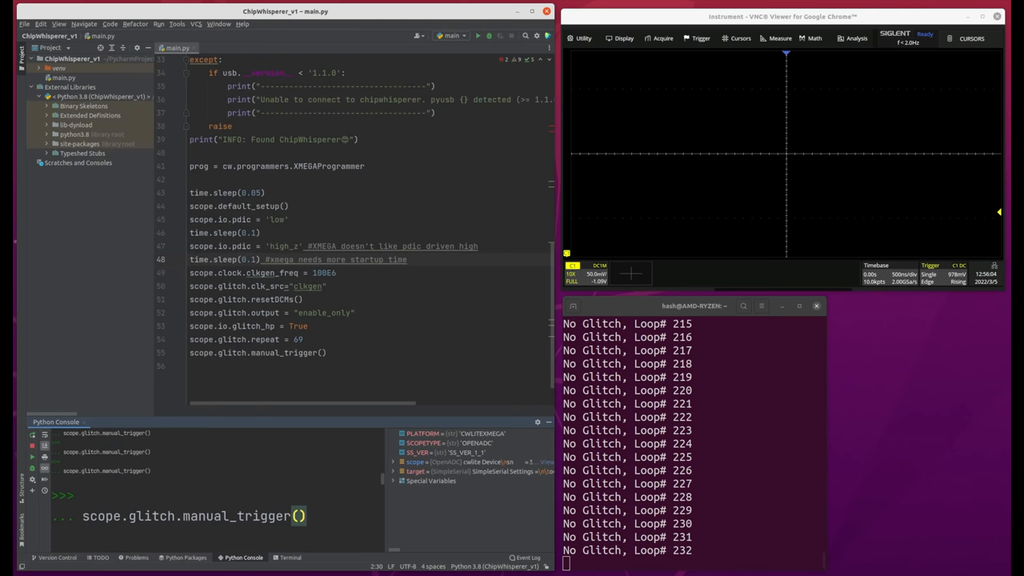
{"action": "key", "text": "enter"}
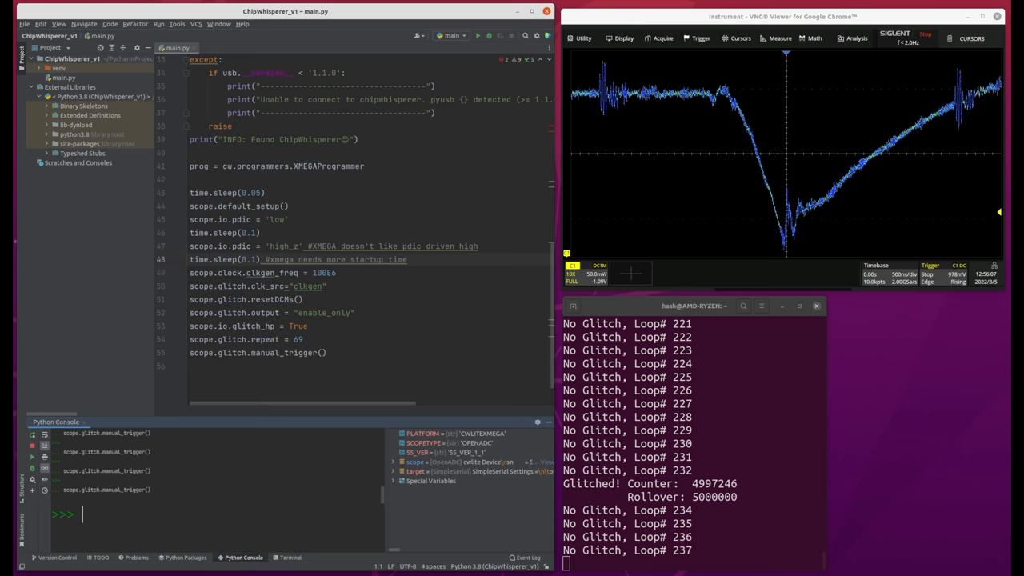
{"action": "left_click", "coordinate": [740, 37]}
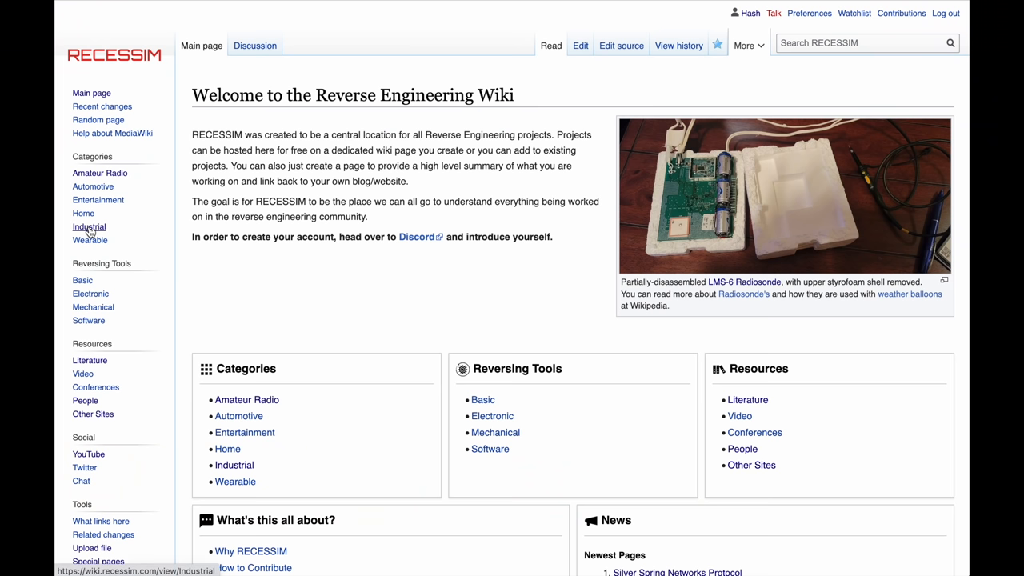
- Go from Industrial to the Master Meter 3G Mobile AMR page and view its PCB photos
{"action": "left_click", "coordinate": [89, 226]}
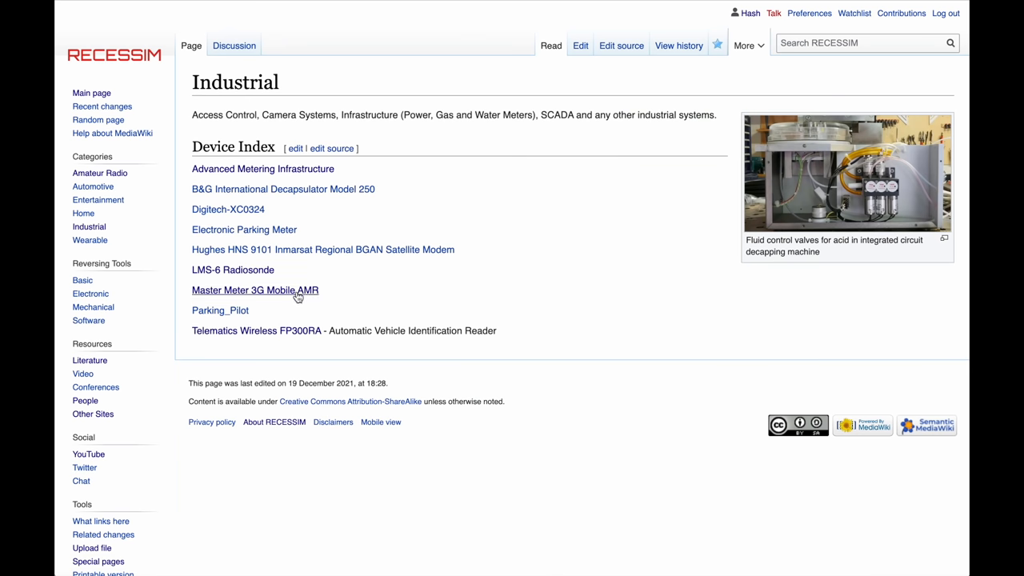
{"action": "left_click", "coordinate": [255, 290]}
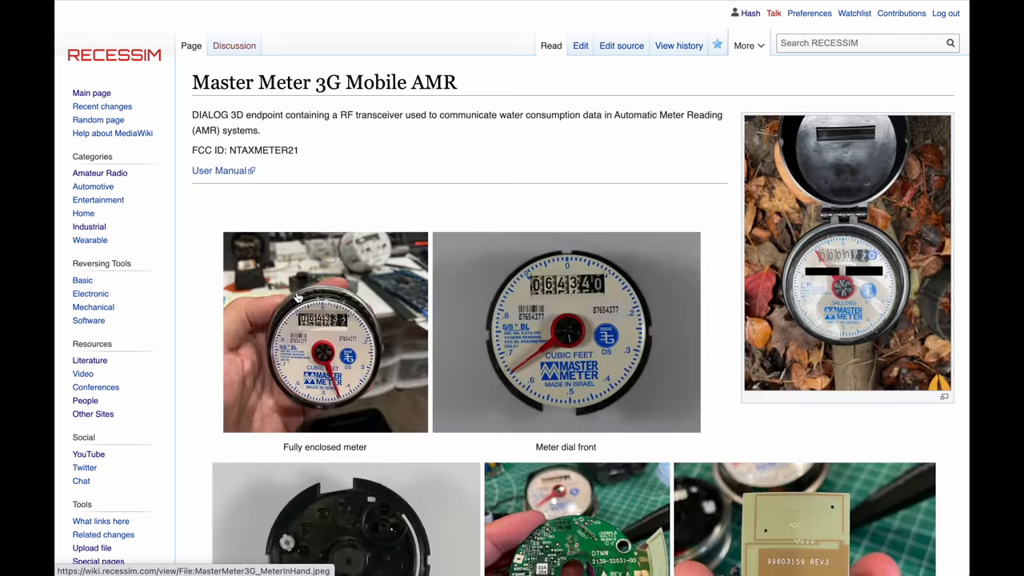
{"action": "scroll", "scroll_direction": "down", "scroll_amount": 3}
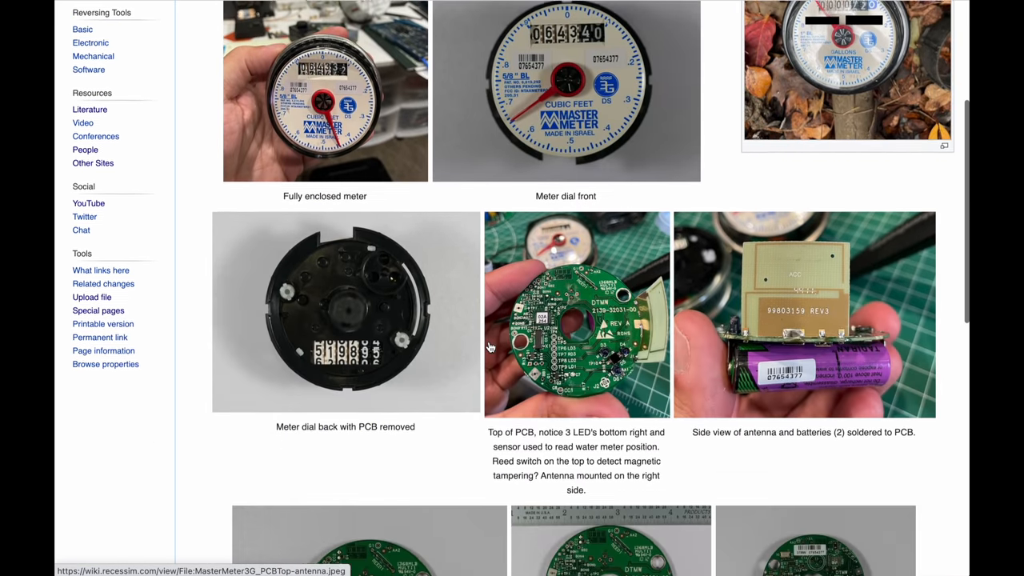